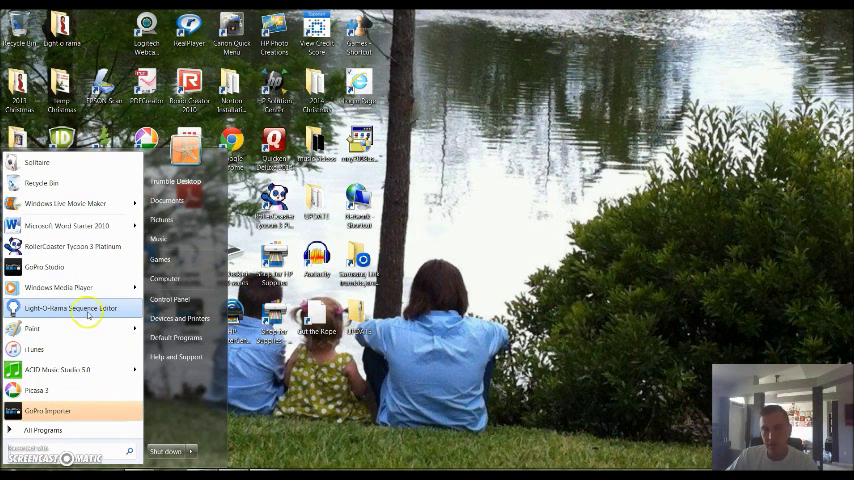
Launch Light-O-Rama Sequence Editor from the Start menu
click(75, 307)
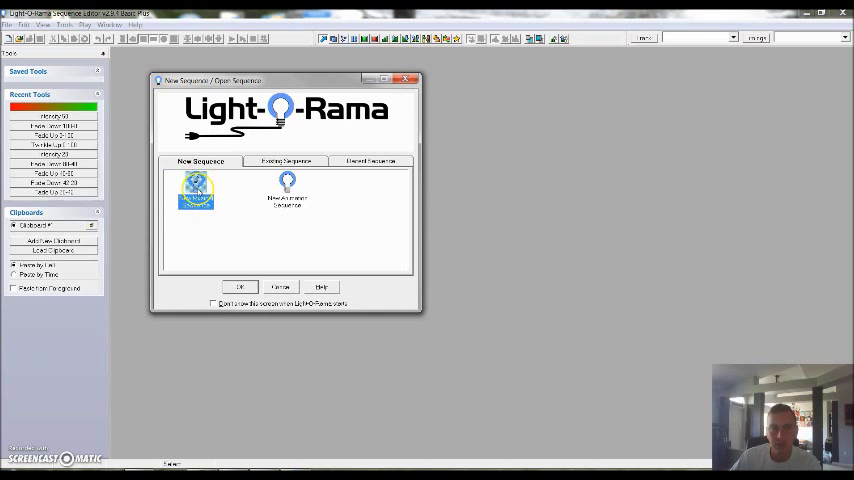
Start a new musical sequence and browse to the Audio folder's song files
click(240, 287)
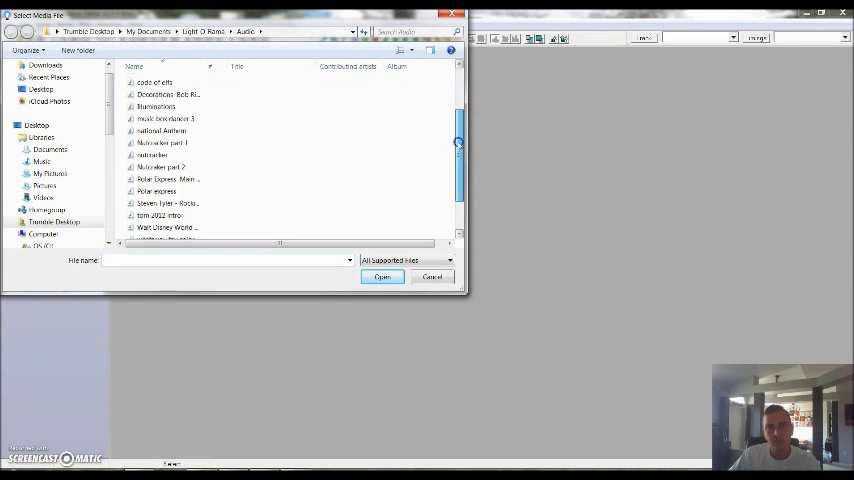
scroll(down, 3)
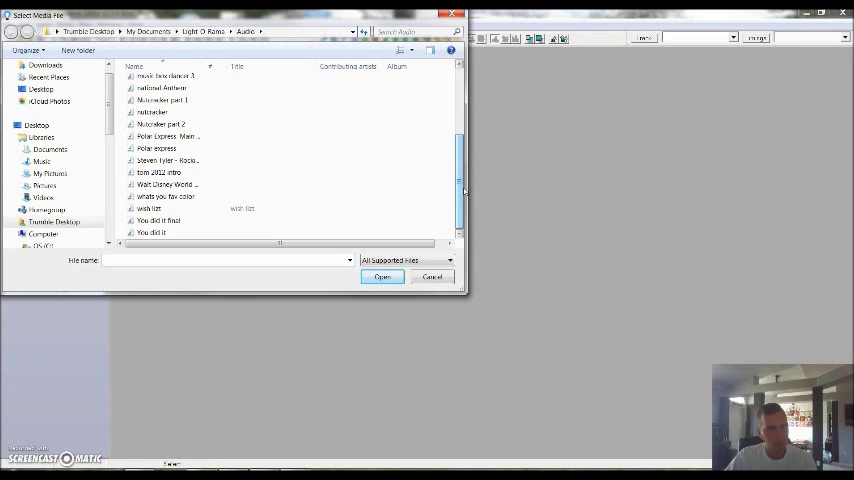
click(227, 260)
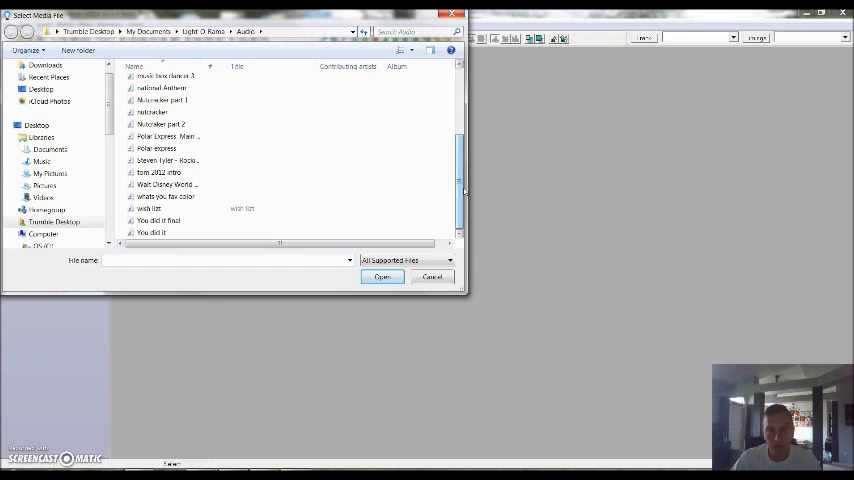
click(225, 260)
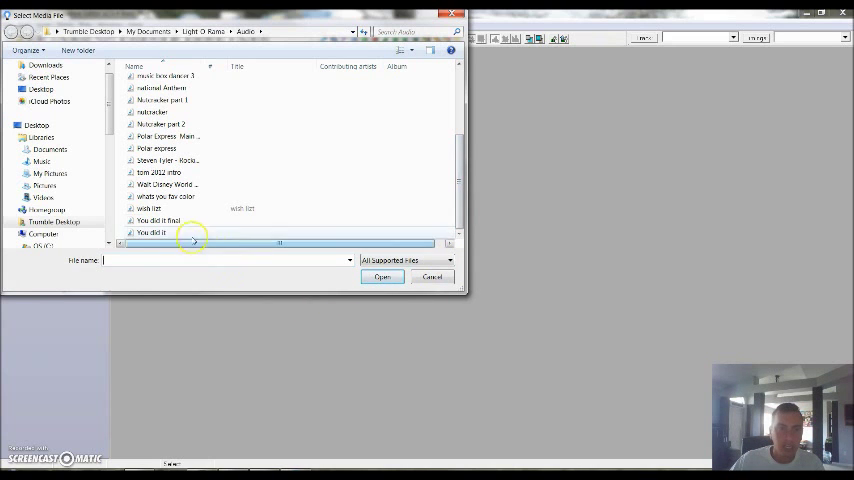
Open the chosen song and browse for a saved channel configuration file
click(150, 208)
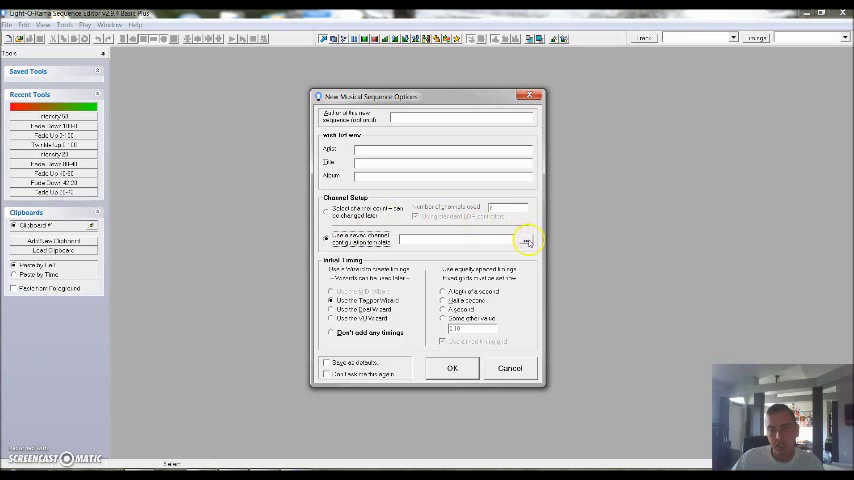
click(527, 241)
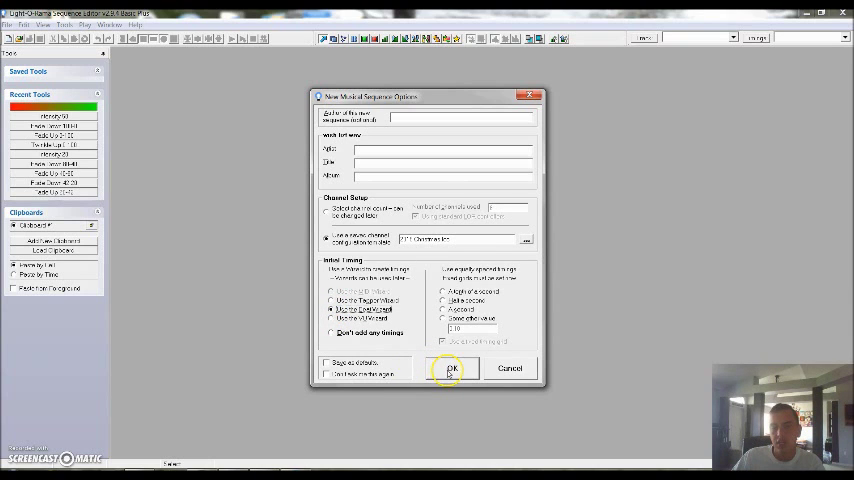
Confirm the sequence options, then preview and stop the Beat Wizard's detected beats
click(449, 368)
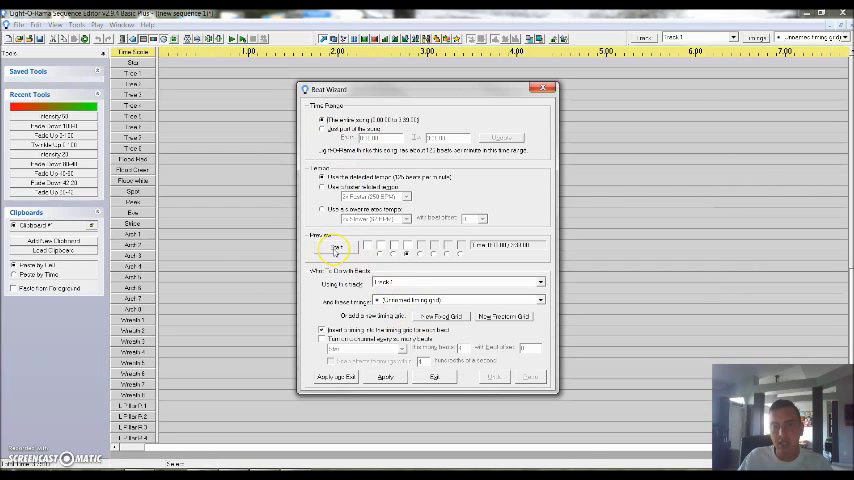
click(336, 248)
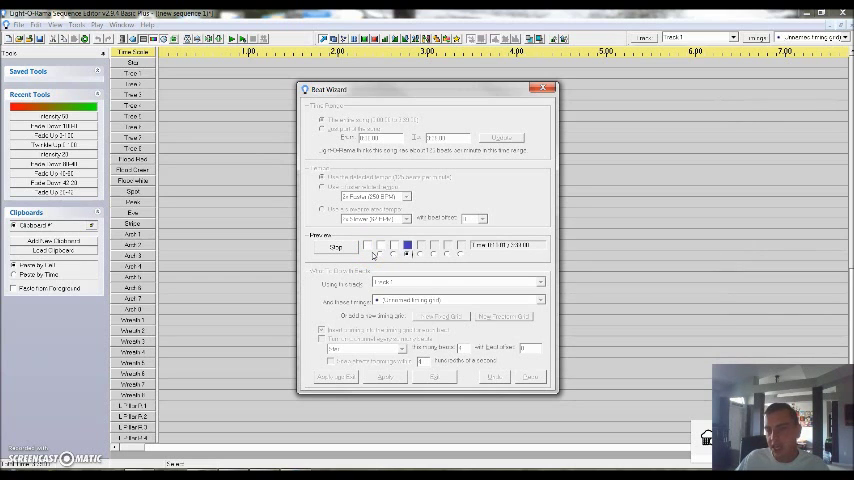
click(367, 245)
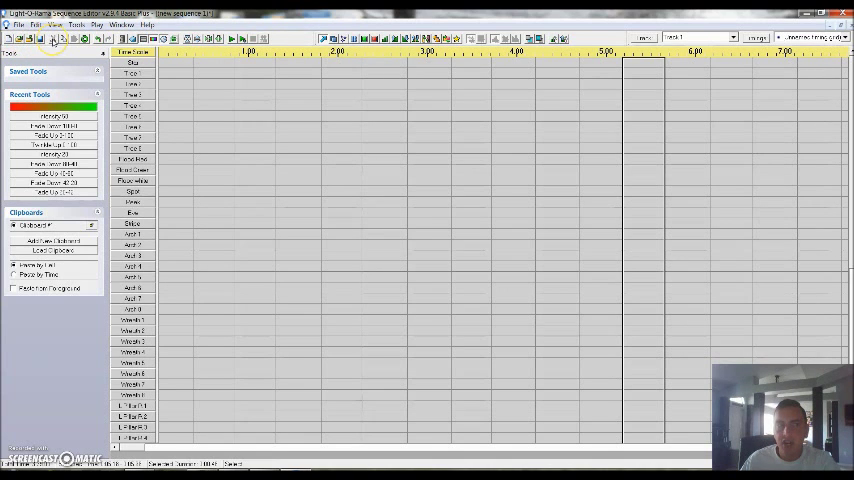
mouse_move(84, 38)
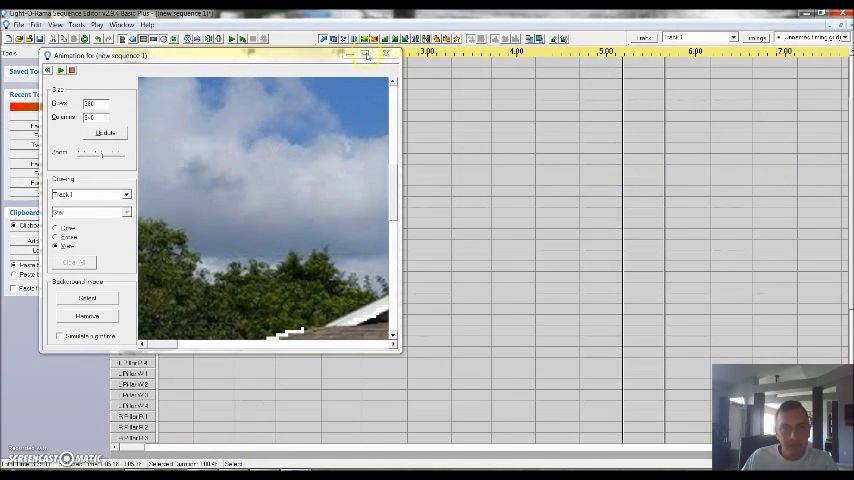
Close the Animation preview window
click(368, 54)
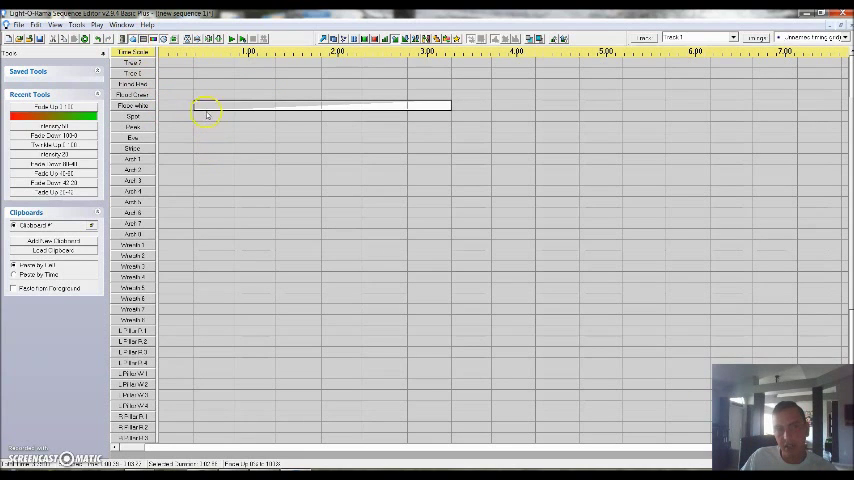
mouse_move(395, 105)
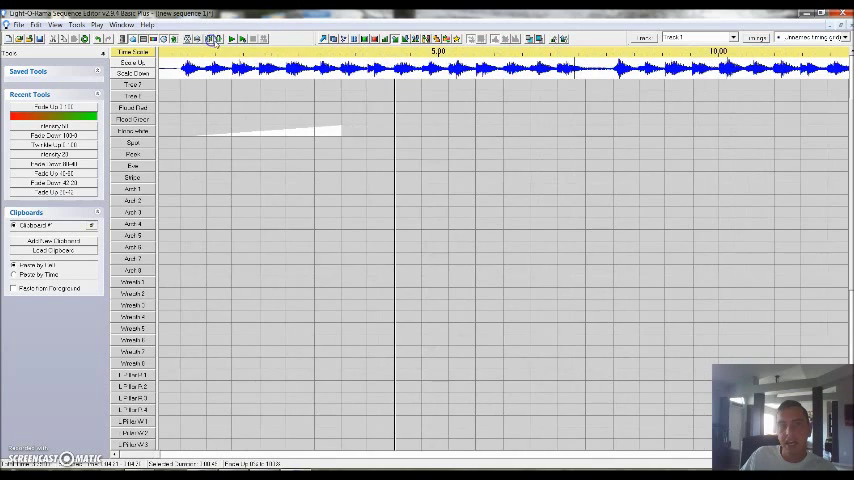
Zoom in on the timeline beneath the song waveform
click(217, 38)
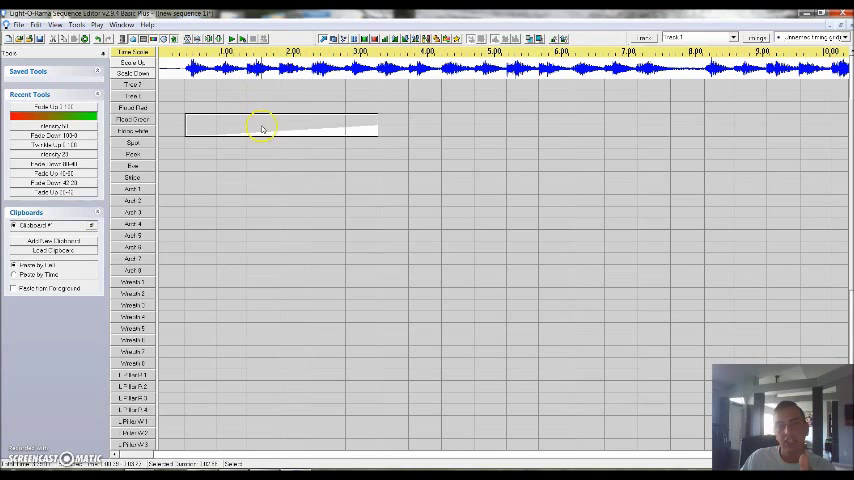
Open the white fade's effect options and select a time span on a lower channel
right_click(262, 128)
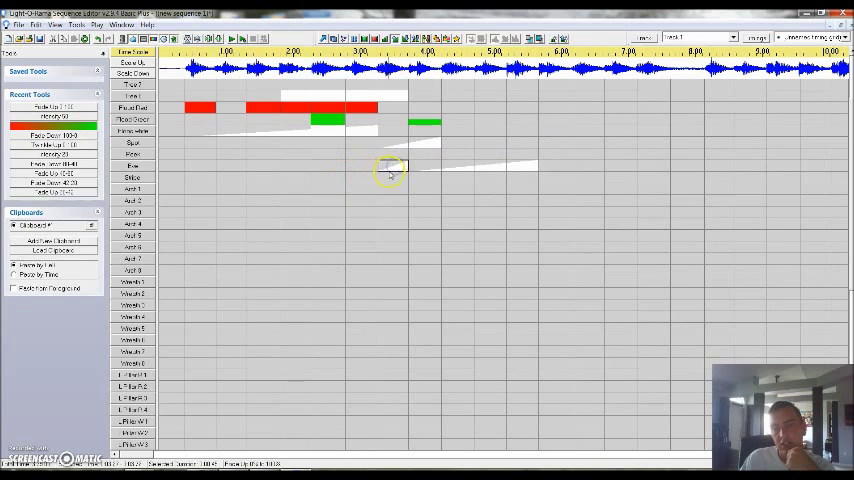
mouse_move(285, 174)
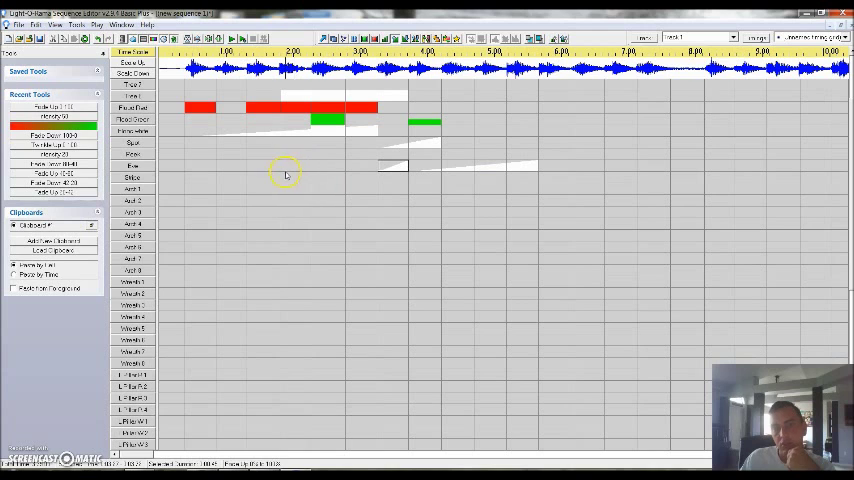
drag(285, 173, 450, 175)
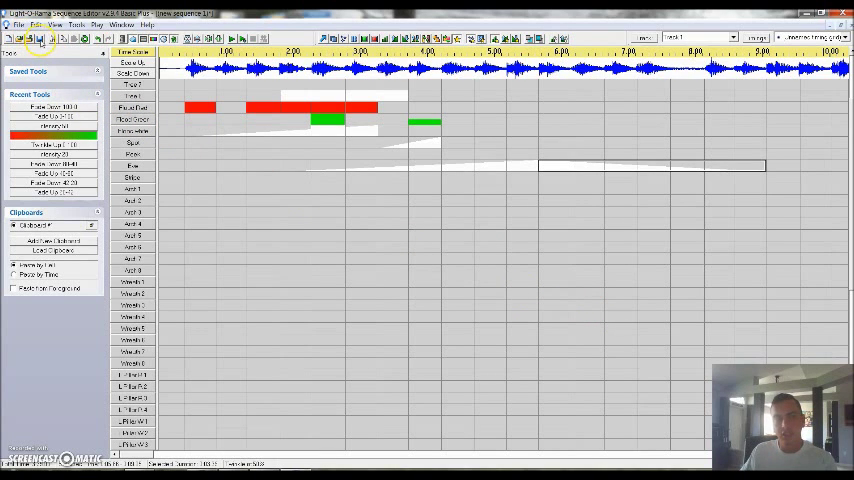
Open the File menu to save the sequence
click(17, 24)
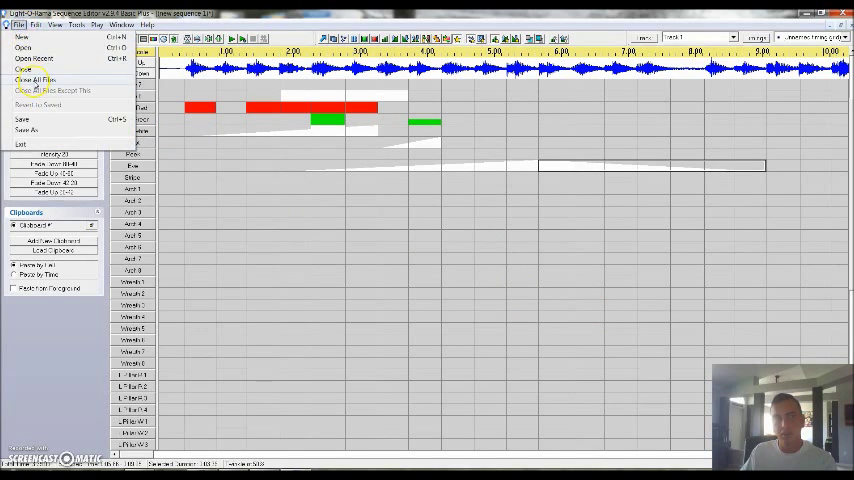
Save the sequence as 'Wish listz 2015' via Save As
click(27, 130)
text(Wish lists 2015)
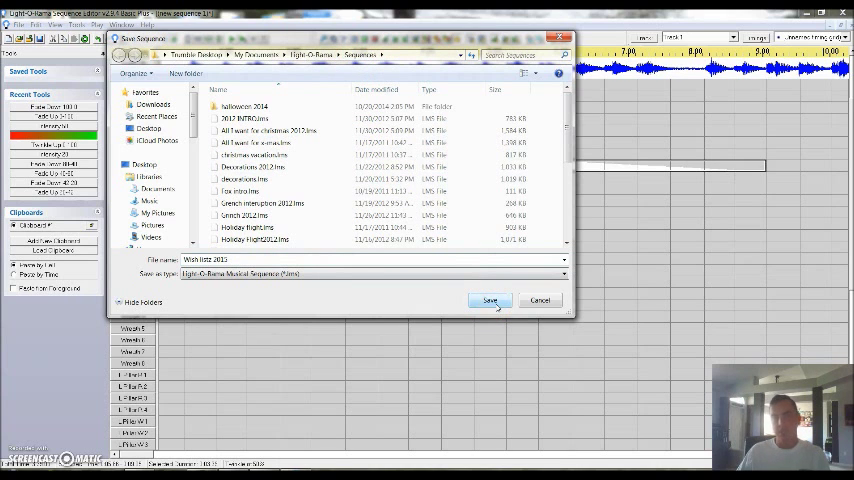
click(490, 300)
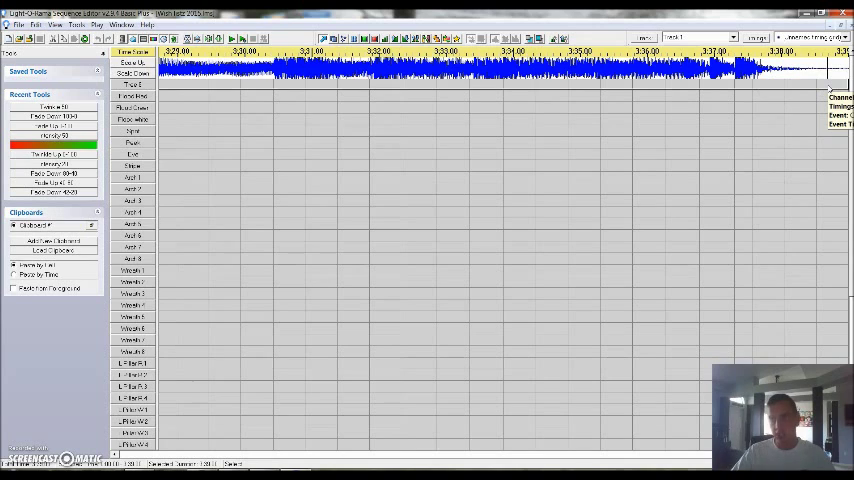
Choose a timing command from the grid's context menu at the song's end
right_click(790, 85)
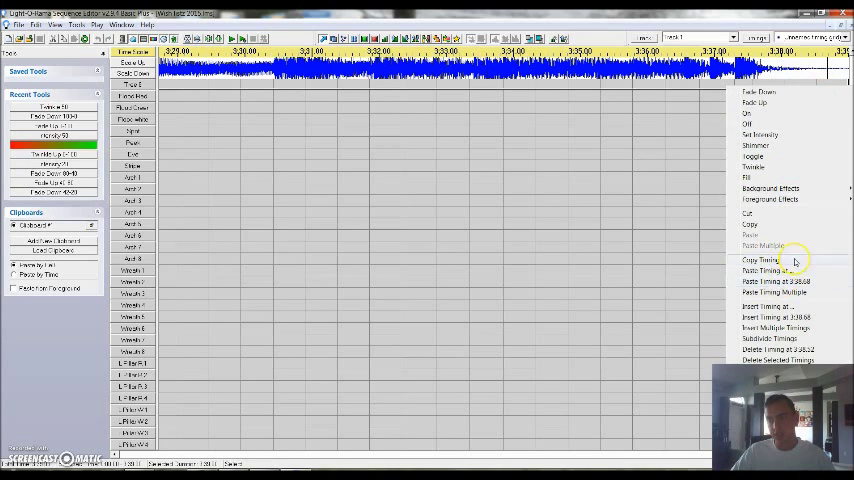
click(771, 338)
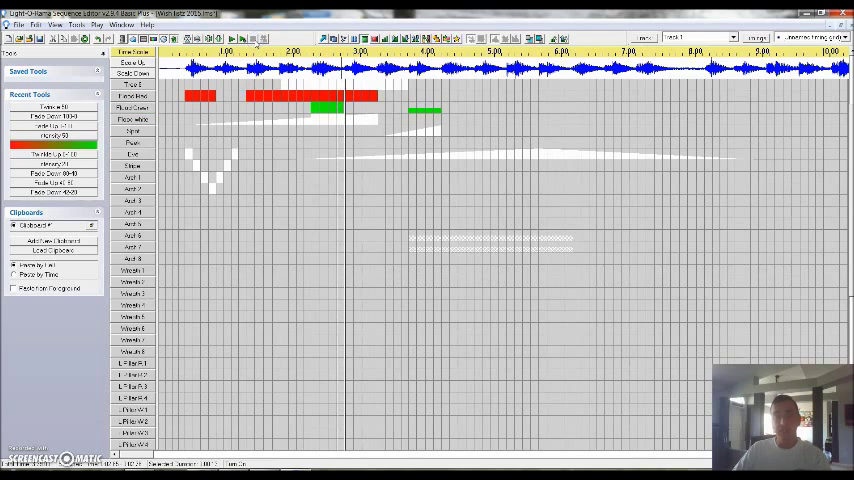
Add another on-beat cell to extend the stepped chase across Bass, Strobe and Arch
click(198, 170)
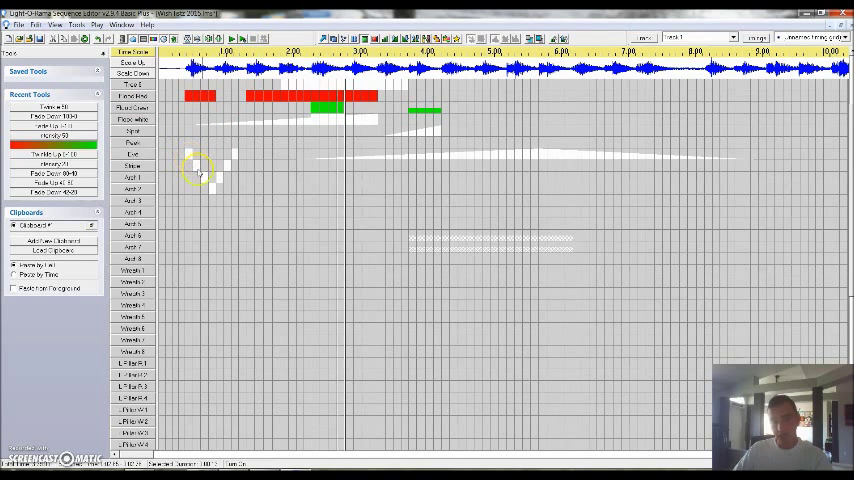
mouse_move(220, 178)
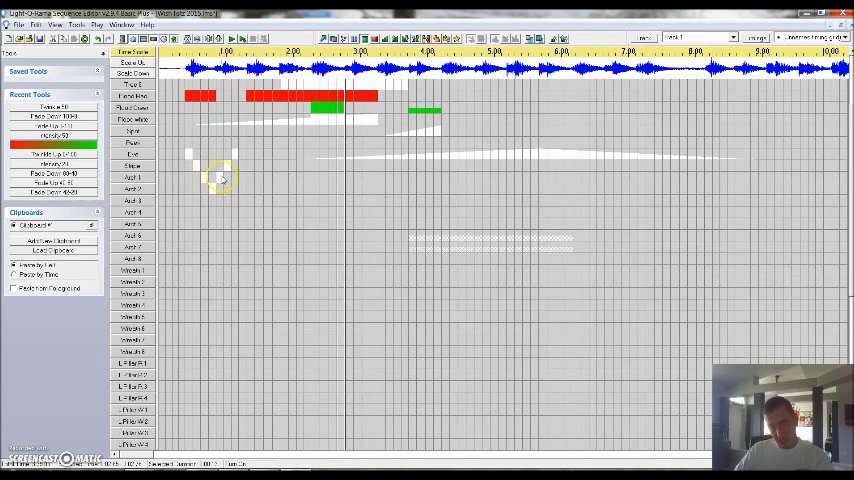
mouse_move(220, 180)
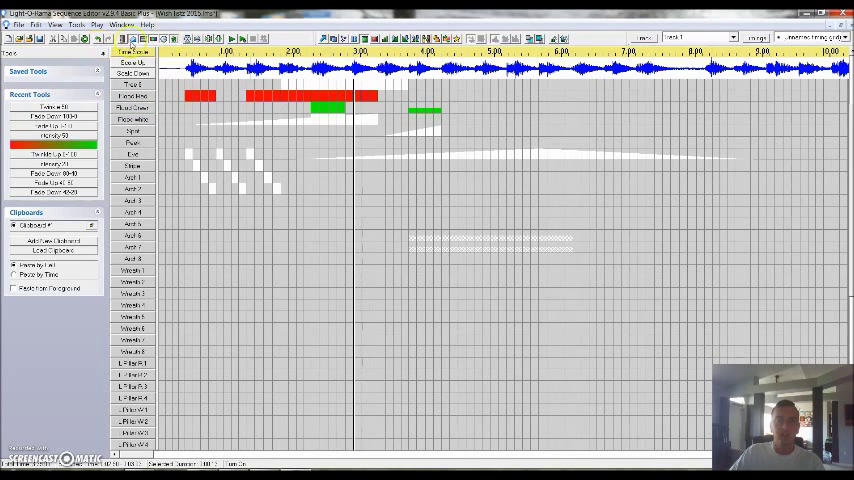
Select the stepped chase block and bring up Paste Multiple
drag(185, 152, 262, 182)
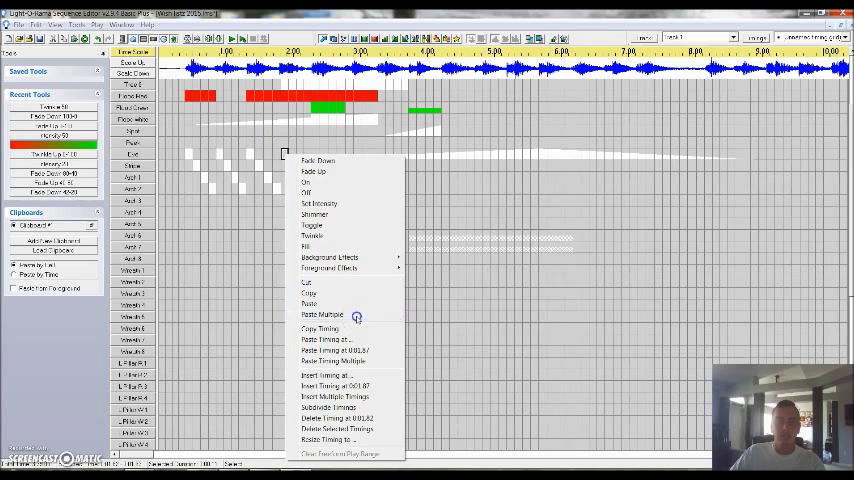
click(322, 314)
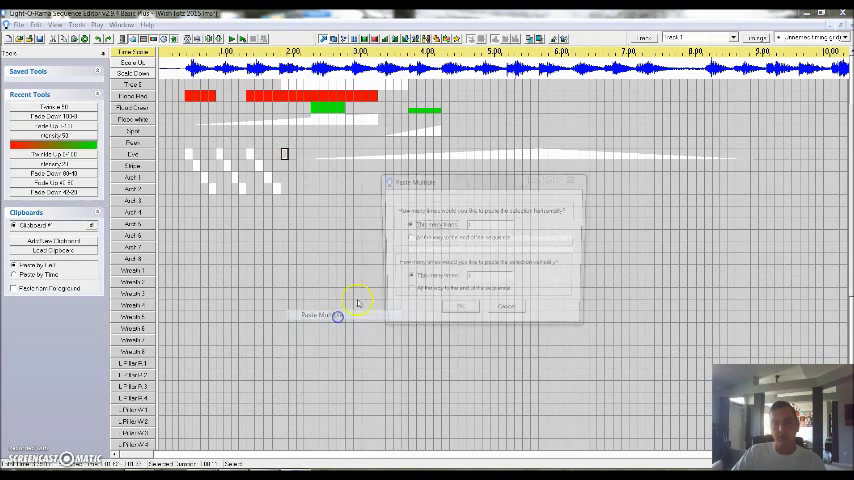
Paste the chase 'All the way to the end of the sequence' and scroll ahead to verify
click(461, 306)
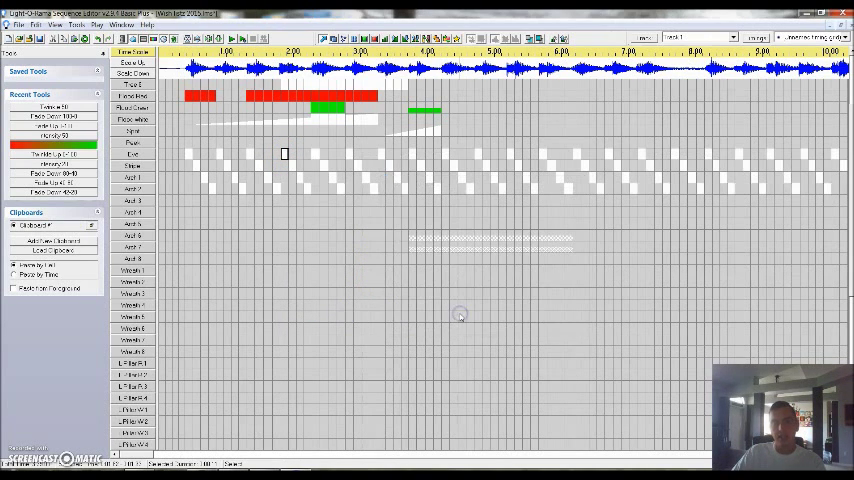
click(231, 38)
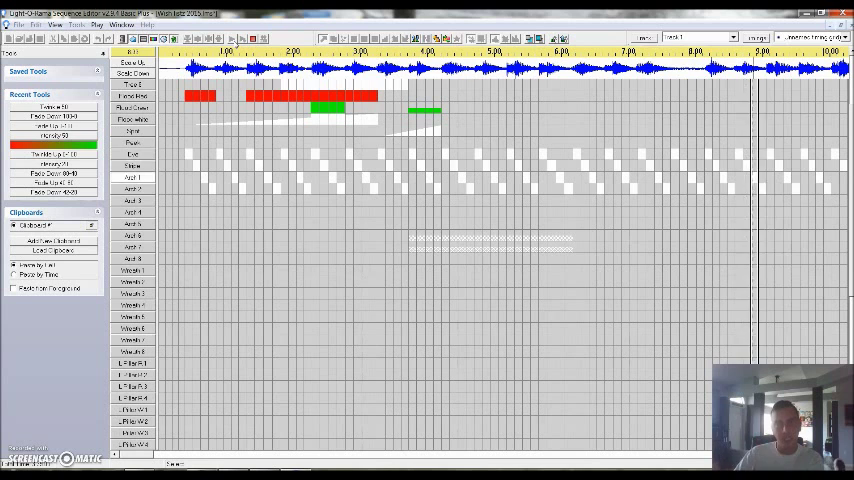
scroll(right, 3)
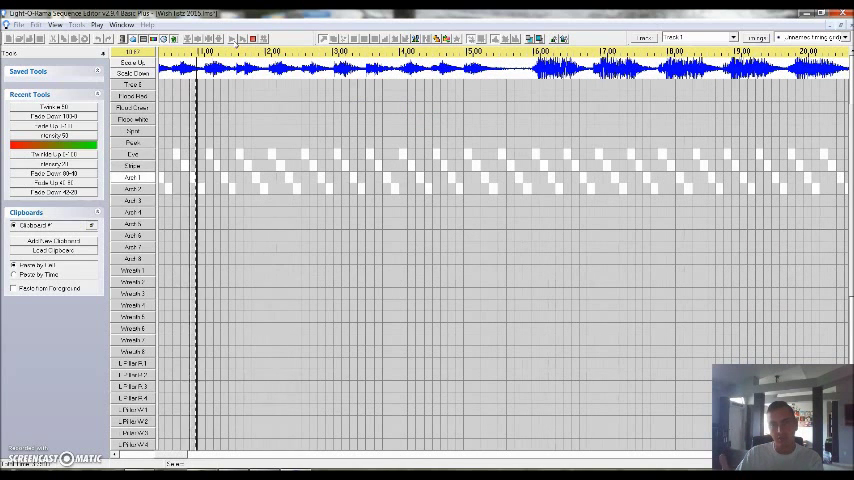